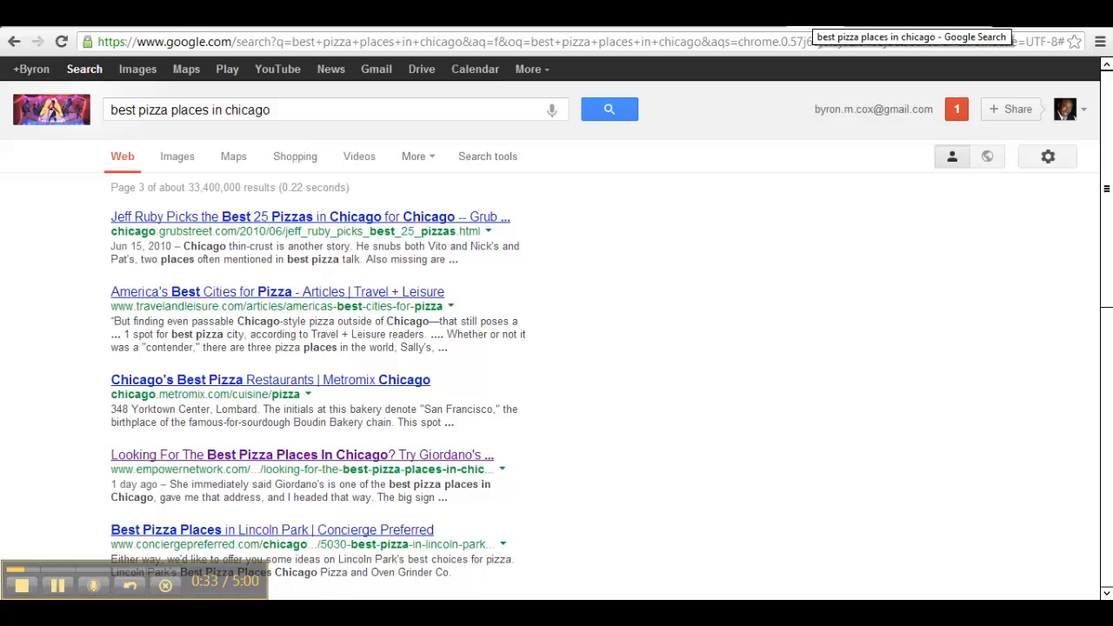
pyautogui.moveTo(887, 66)
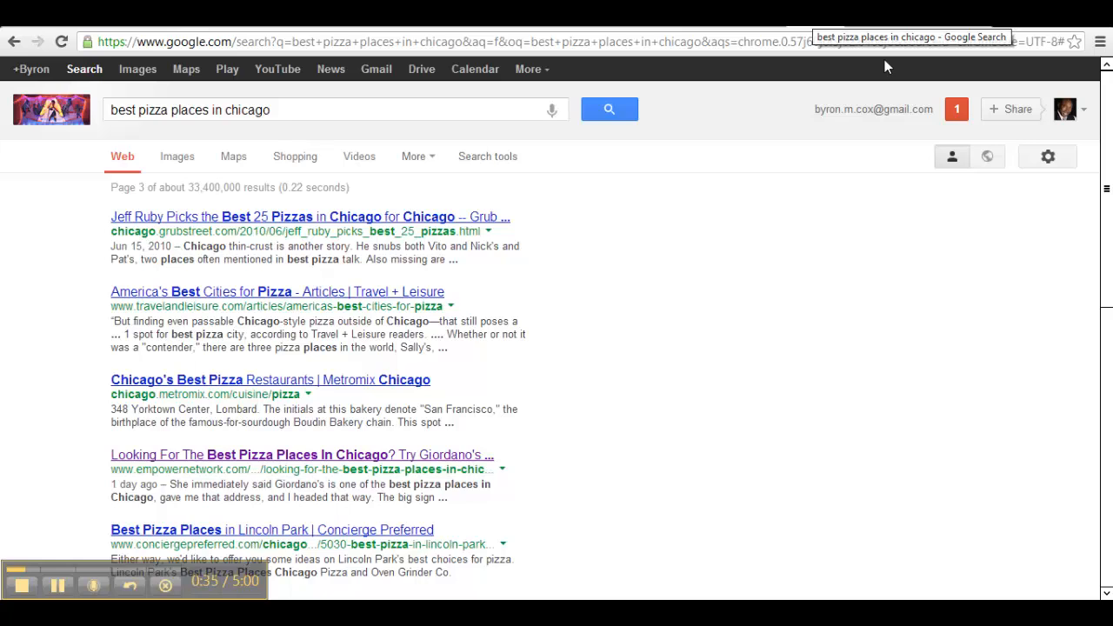
pyautogui.moveTo(779, 325)
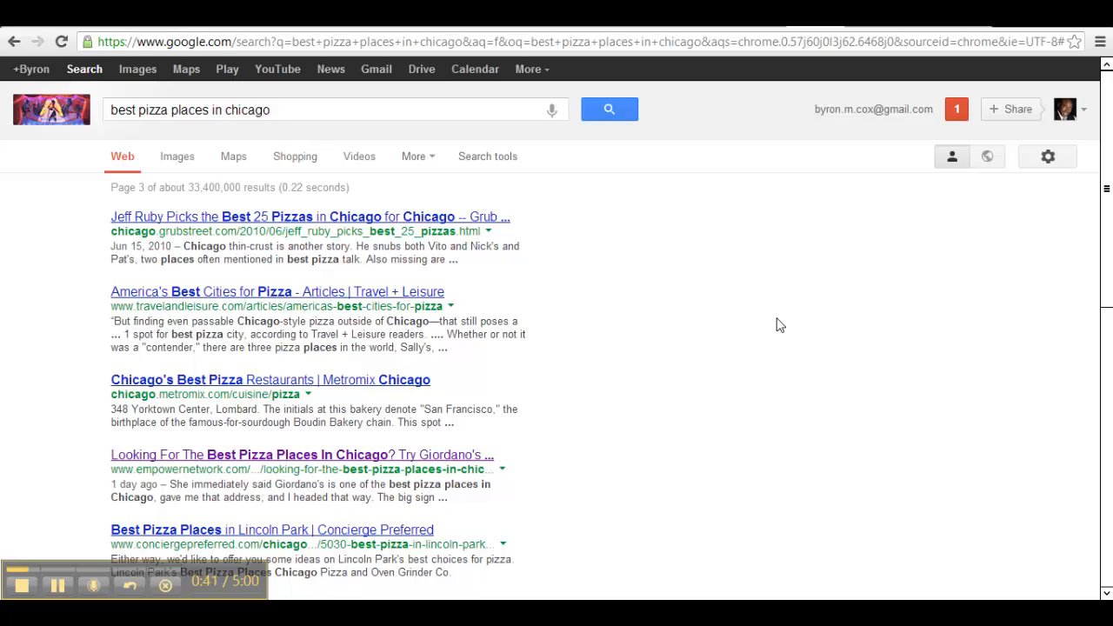
pyautogui.moveTo(221, 166)
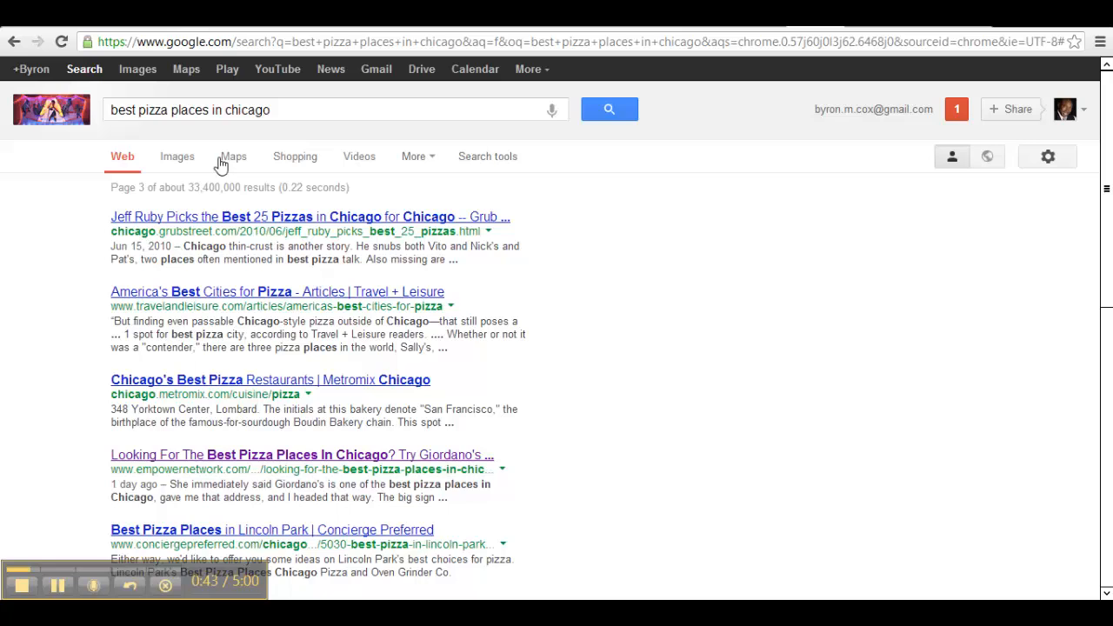
pyautogui.moveTo(121, 170)
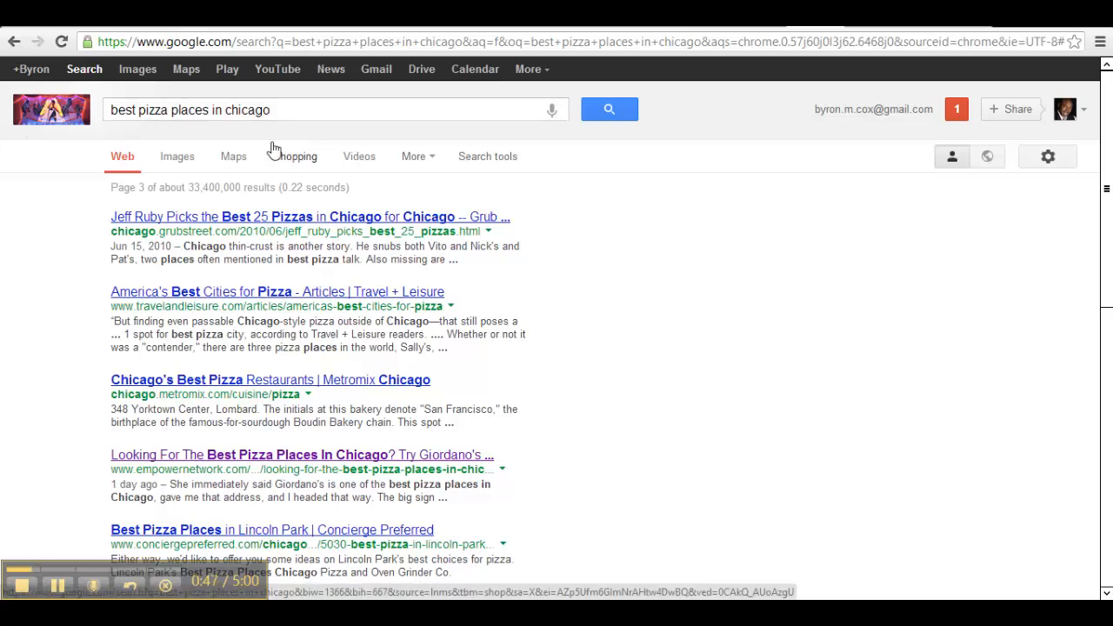
pyautogui.moveTo(233, 157)
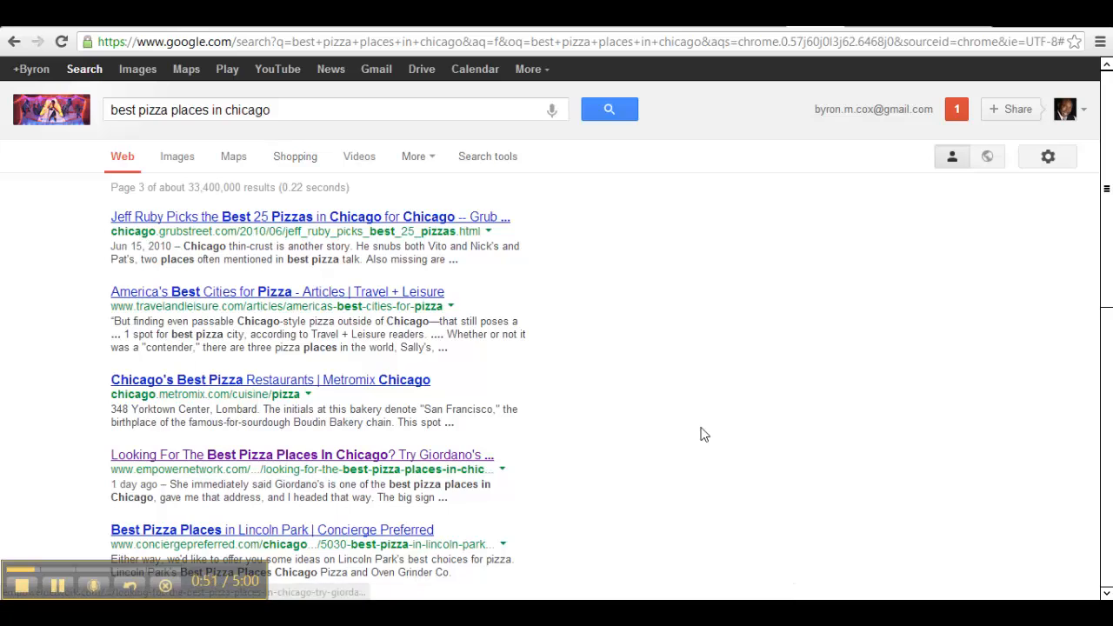
pyautogui.moveTo(574, 473)
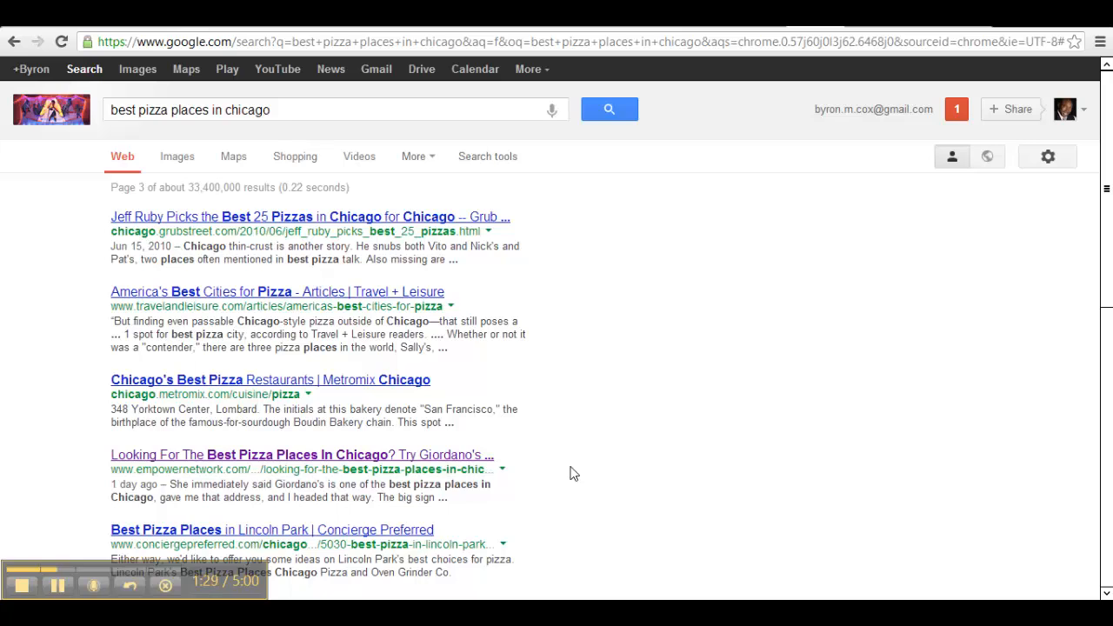
# Step: Open the empowernetwork.com Giordano's result and scroll to the post's opening paragraphs
pyautogui.click(302, 454)
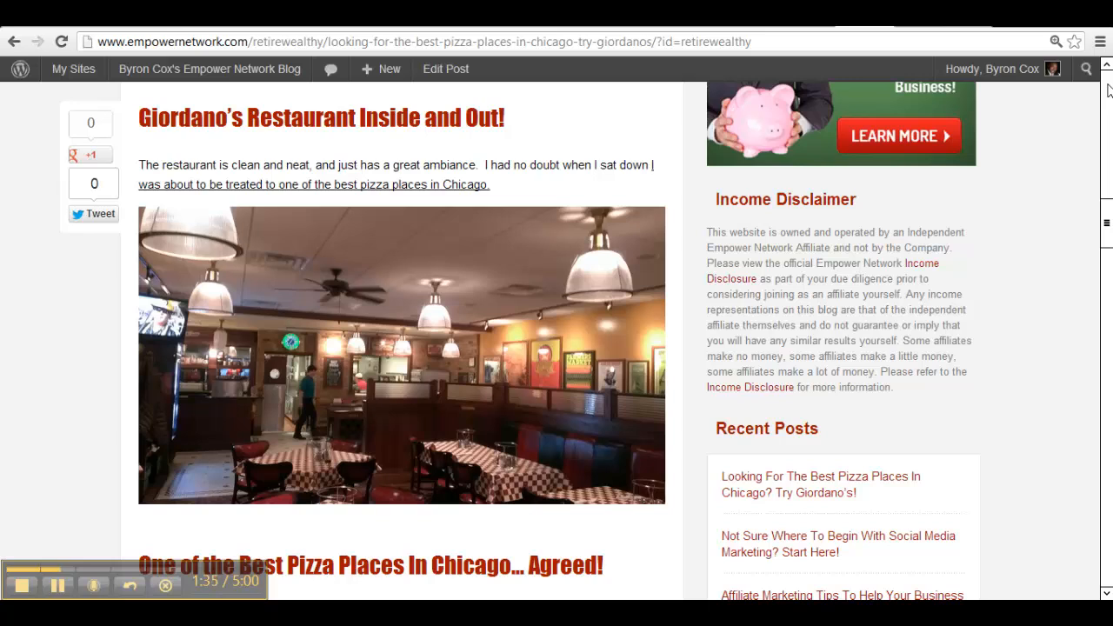
pyautogui.scroll(-3)
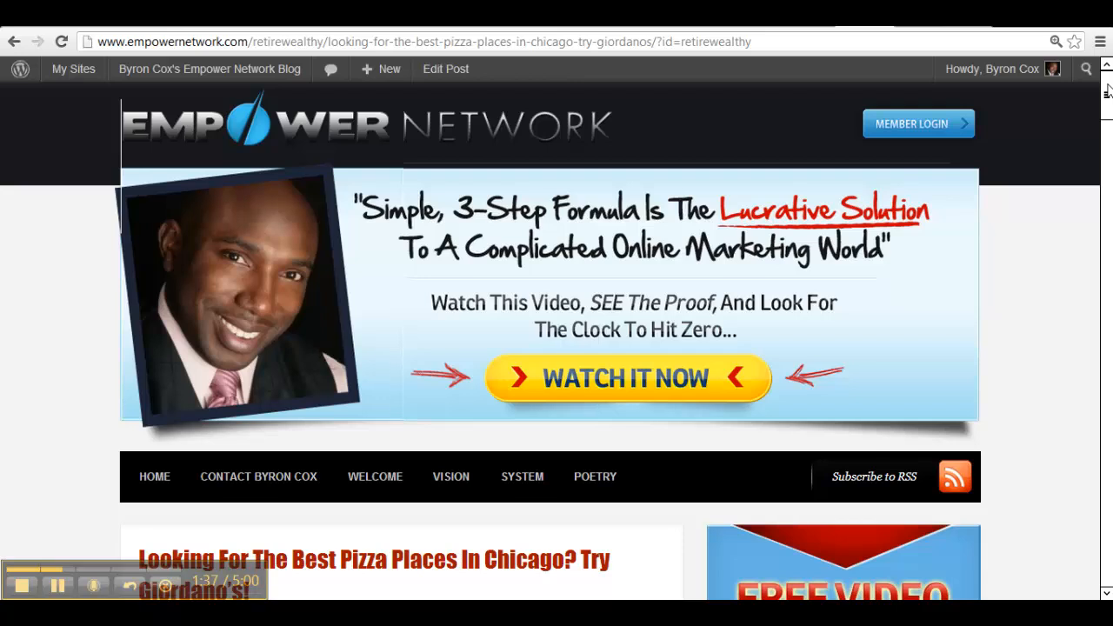
pyautogui.scroll(-3)
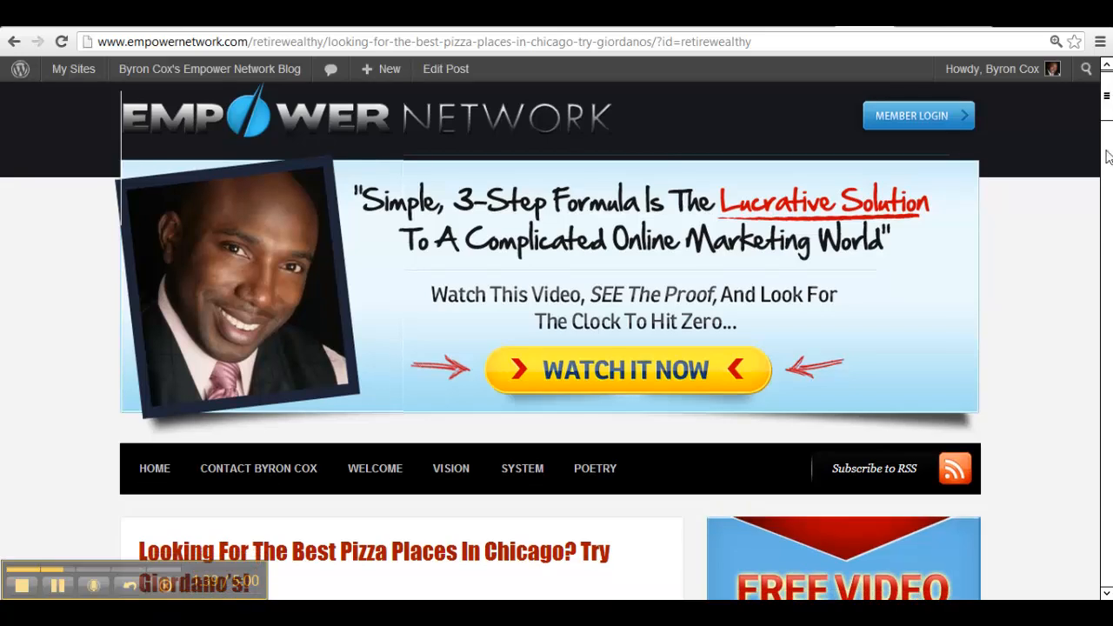
pyautogui.scroll(-3)
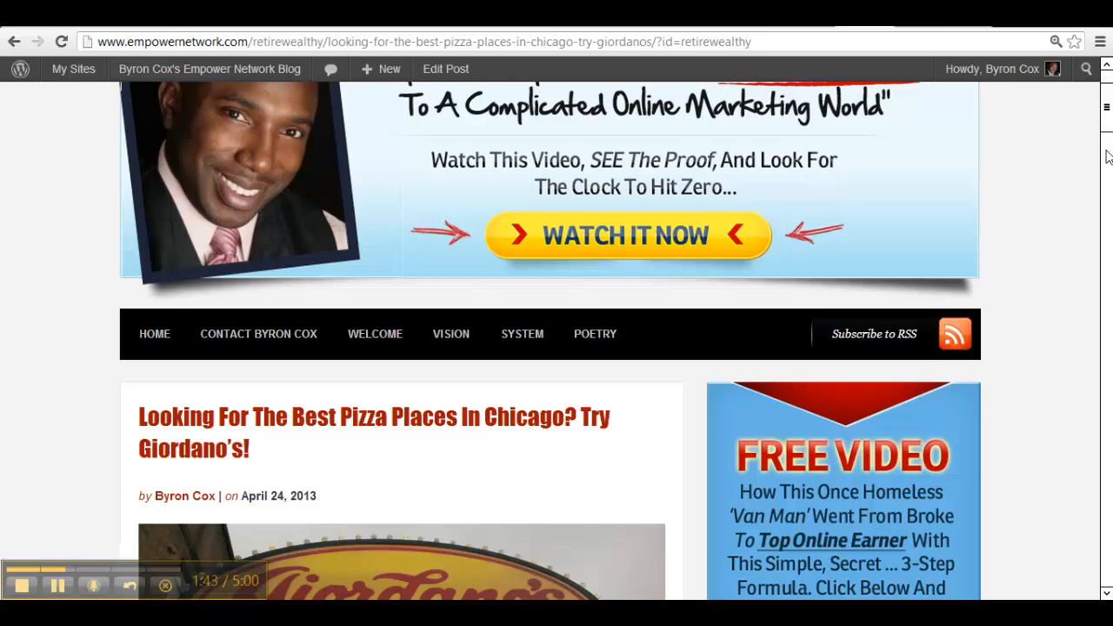
pyautogui.scroll(-3)
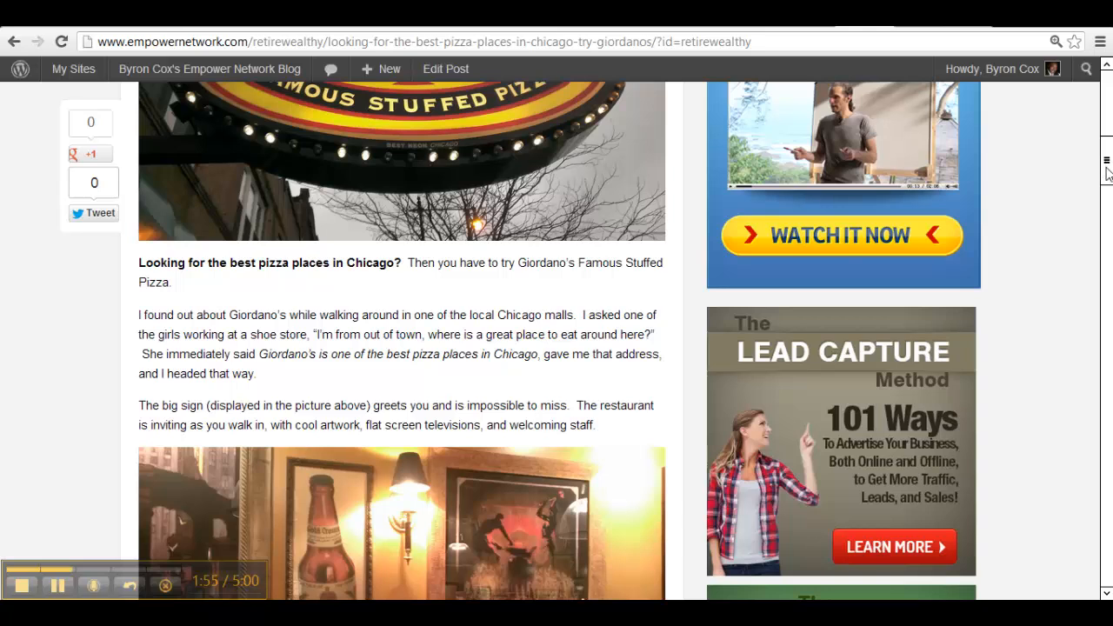
# Step: Read down the Giordano's post past the 'Our Story' image
pyautogui.scroll(-3)
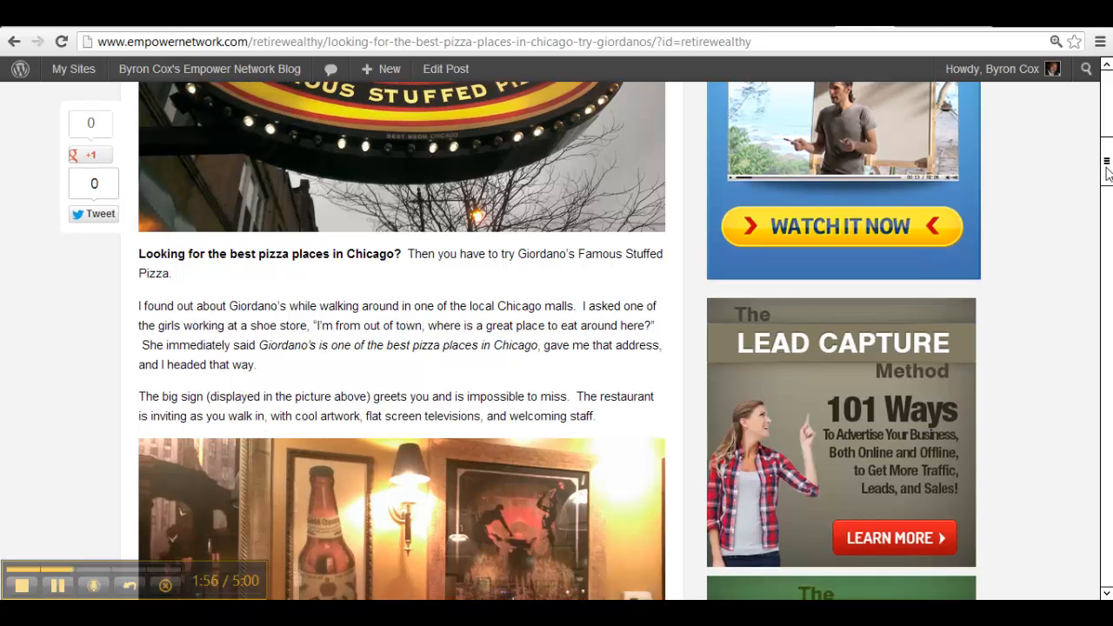
pyautogui.scroll(-3)
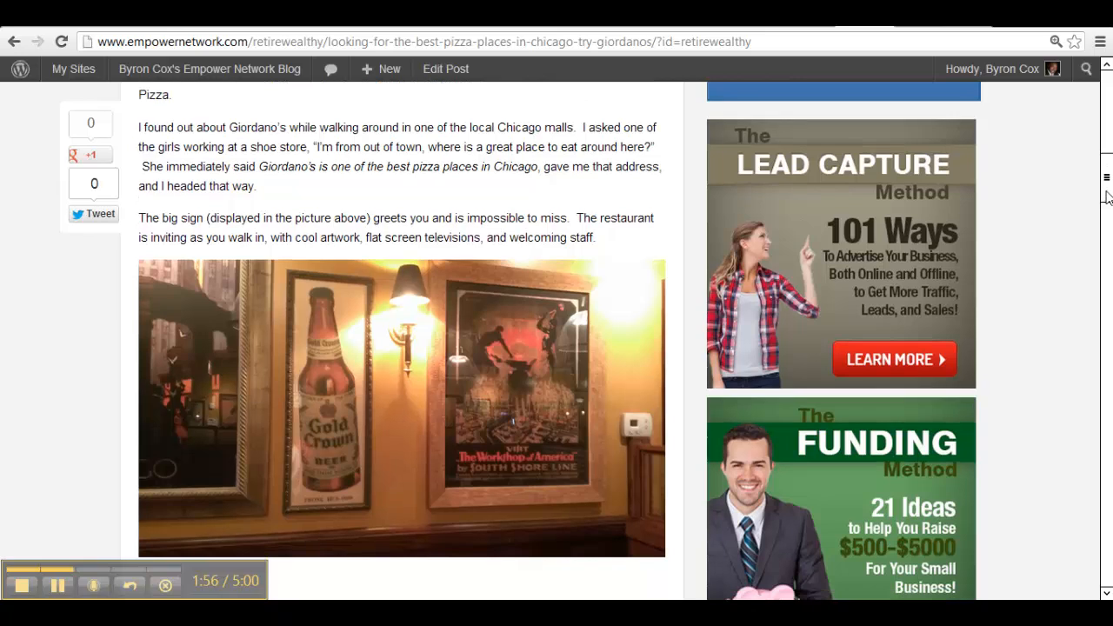
pyautogui.scroll(-3)
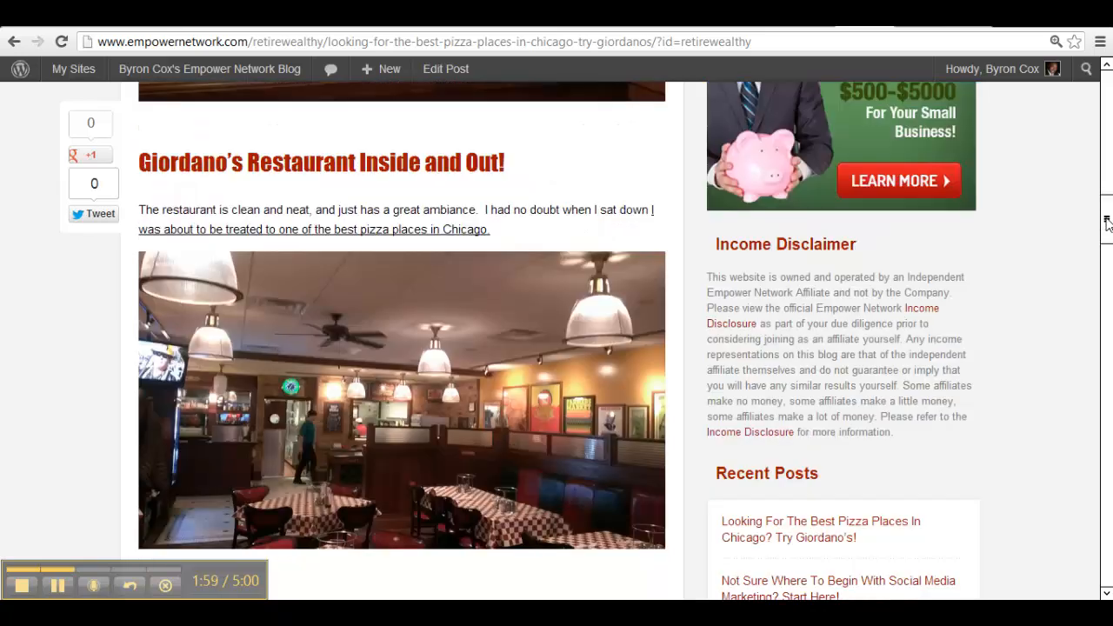
pyautogui.scroll(-3)
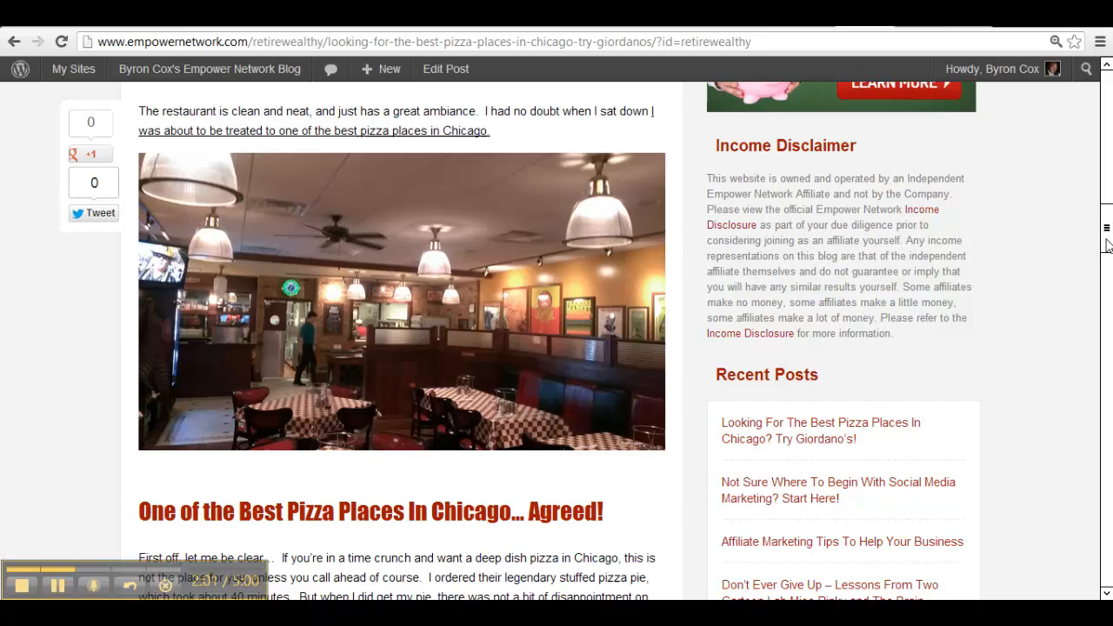
pyautogui.scroll(-3)
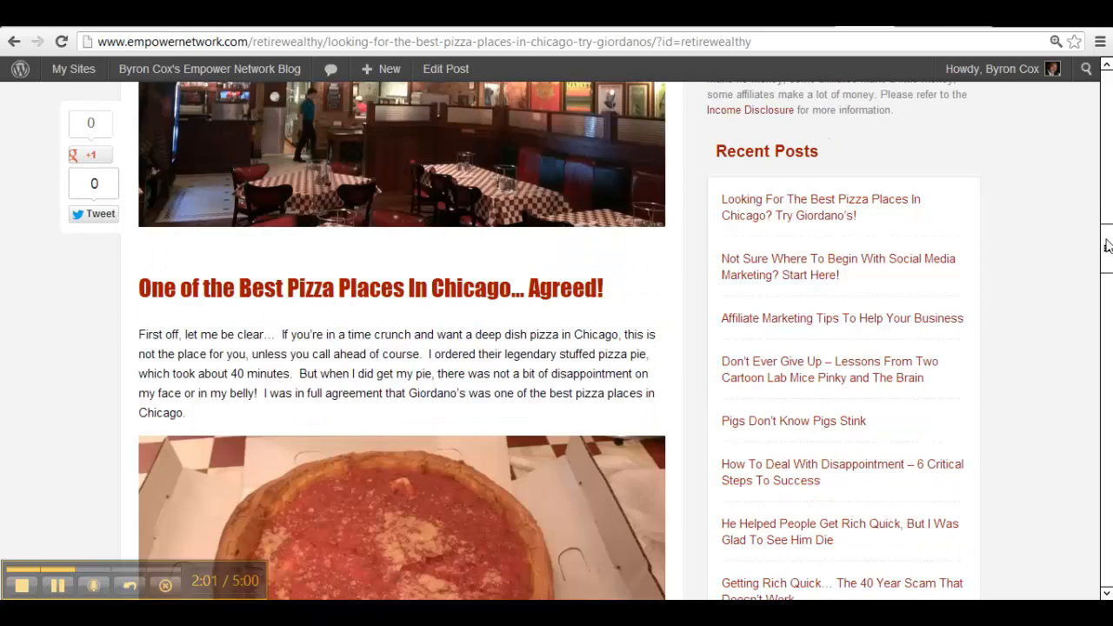
pyautogui.scroll(-3)
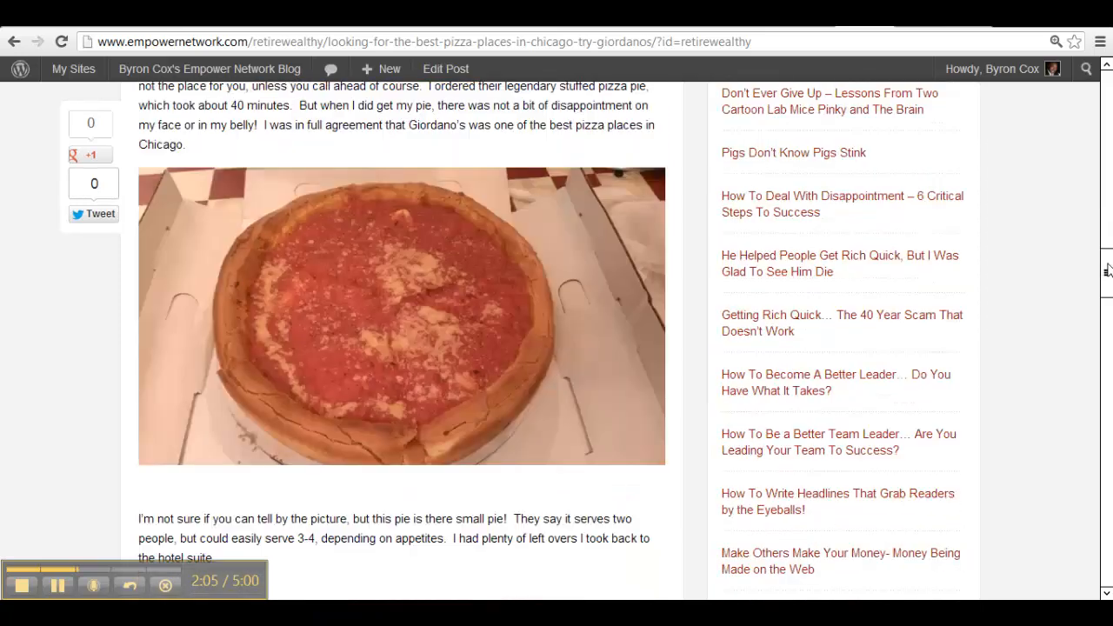
pyautogui.scroll(-3)
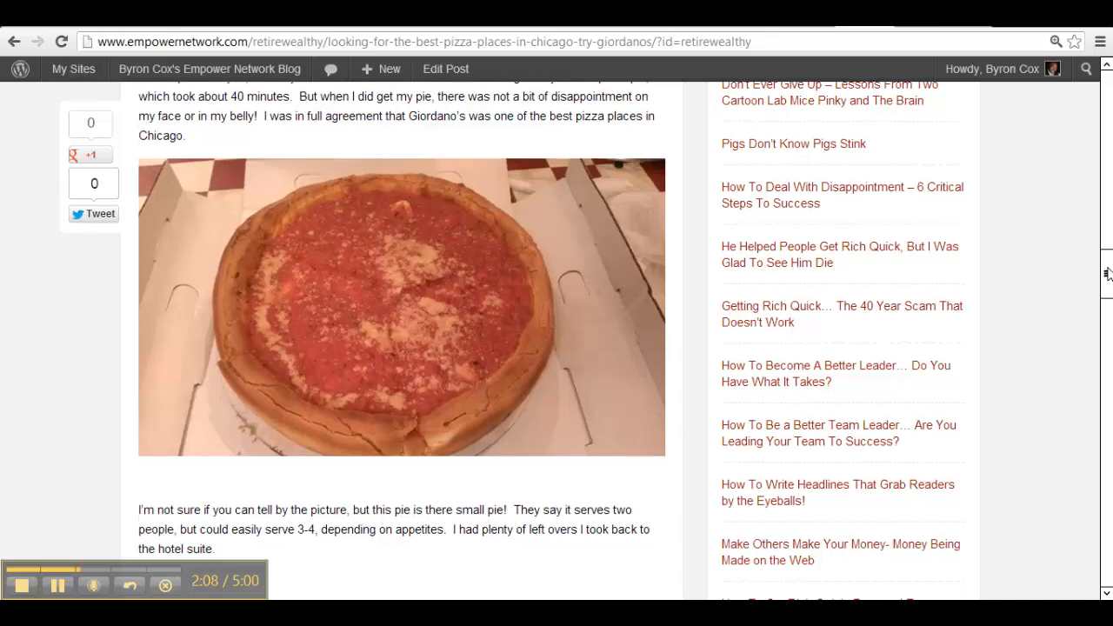
pyautogui.scroll(-3)
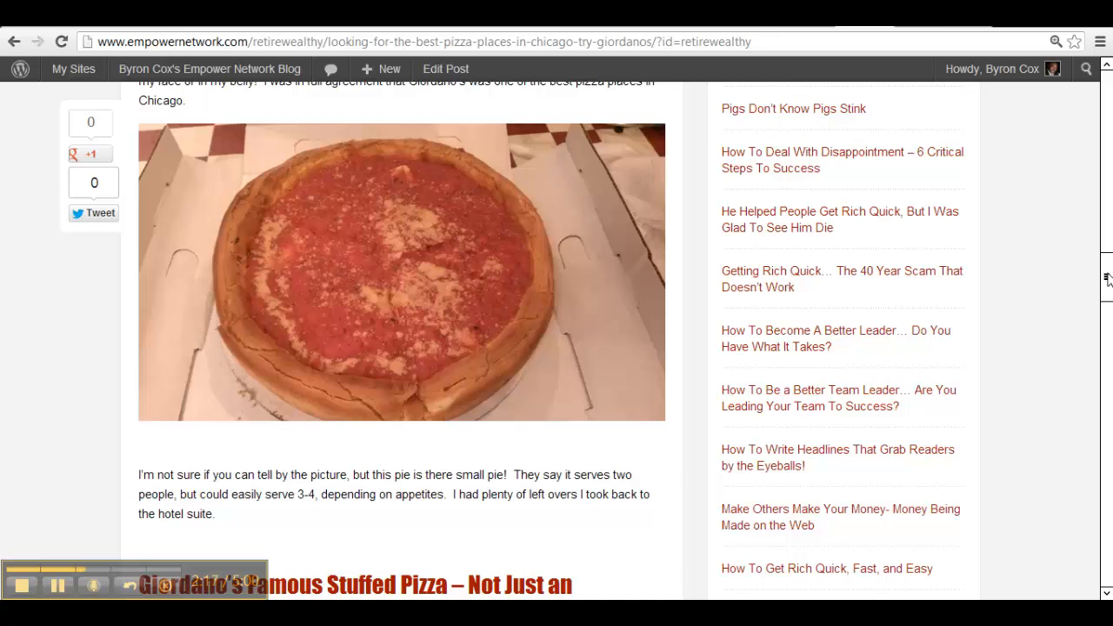
# Step: Continue to the 'how to find one of the best pizza places in Chicago' section and the post's end
pyautogui.scroll(-3)
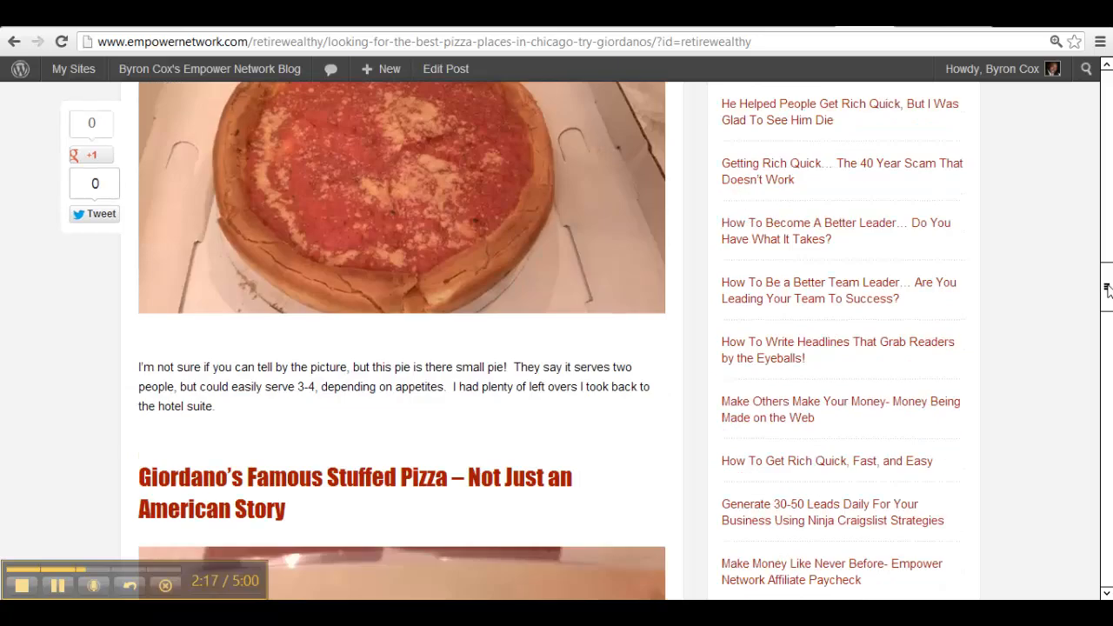
pyautogui.scroll(-3)
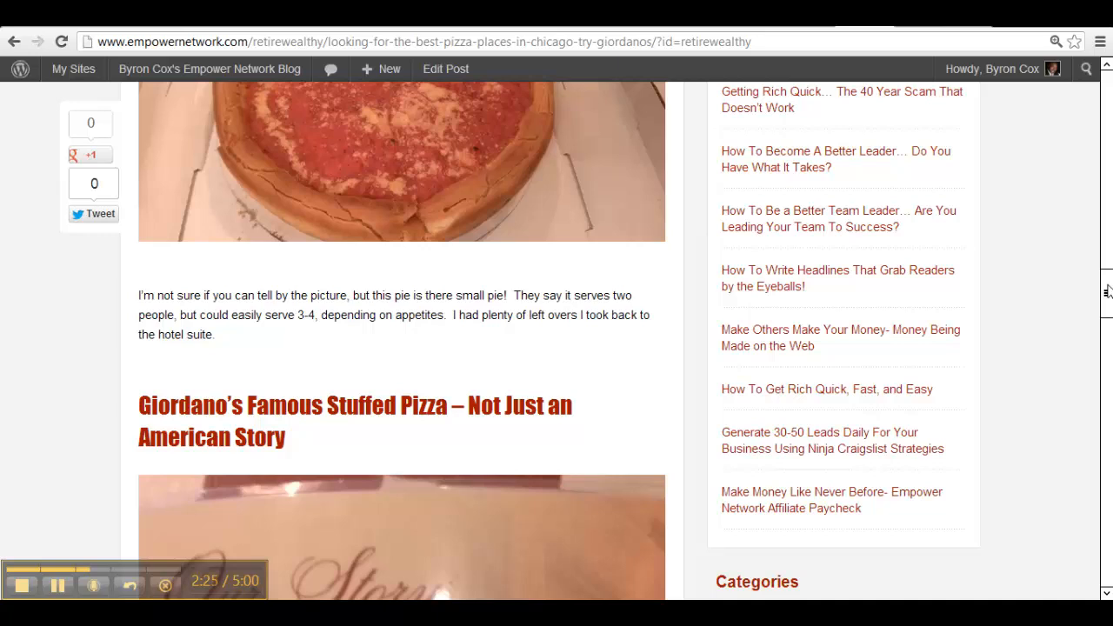
pyautogui.scroll(-3)
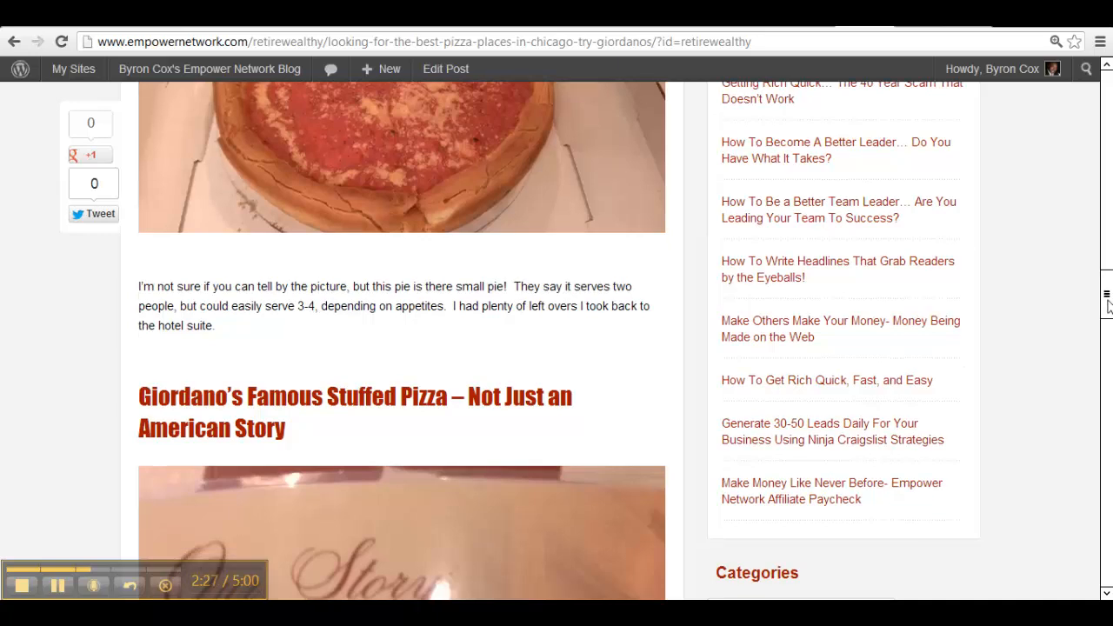
pyautogui.scroll(-3)
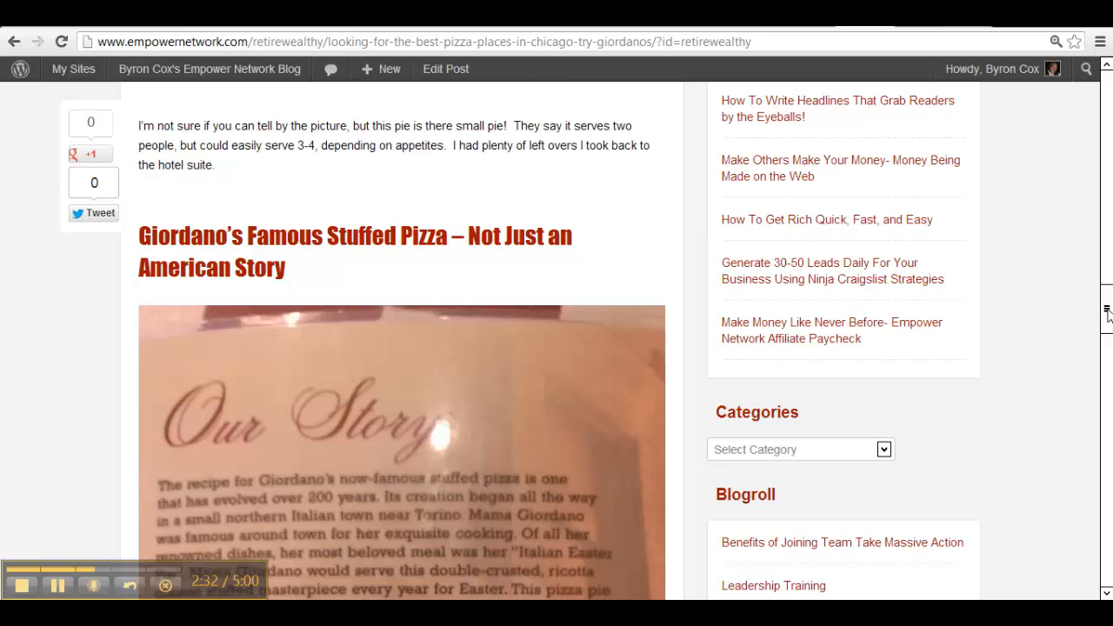
pyautogui.scroll(-3)
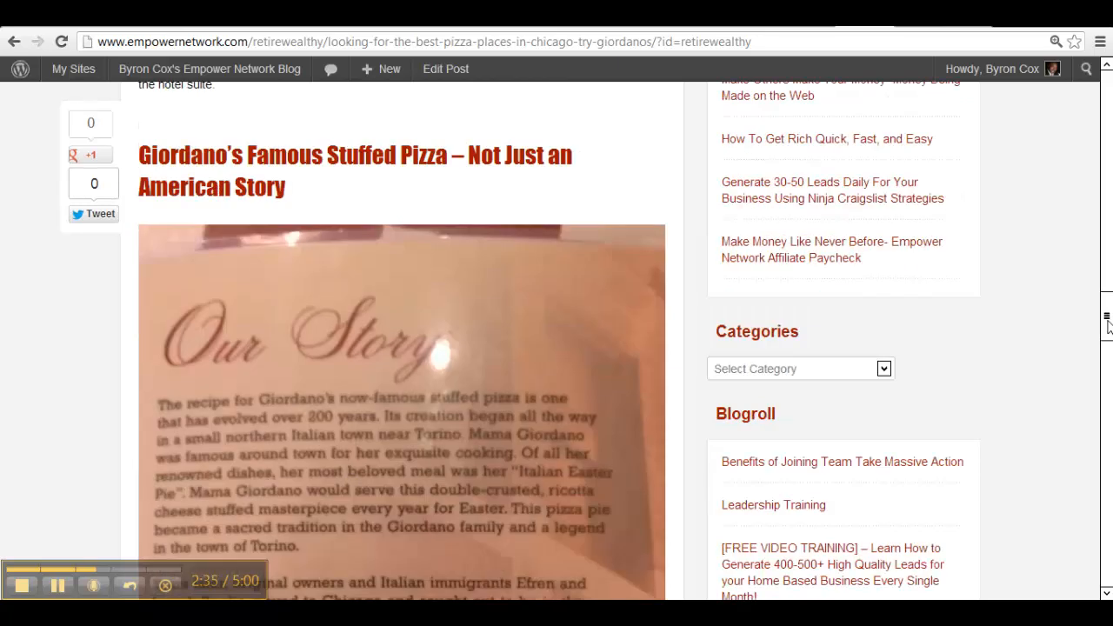
pyautogui.scroll(-3)
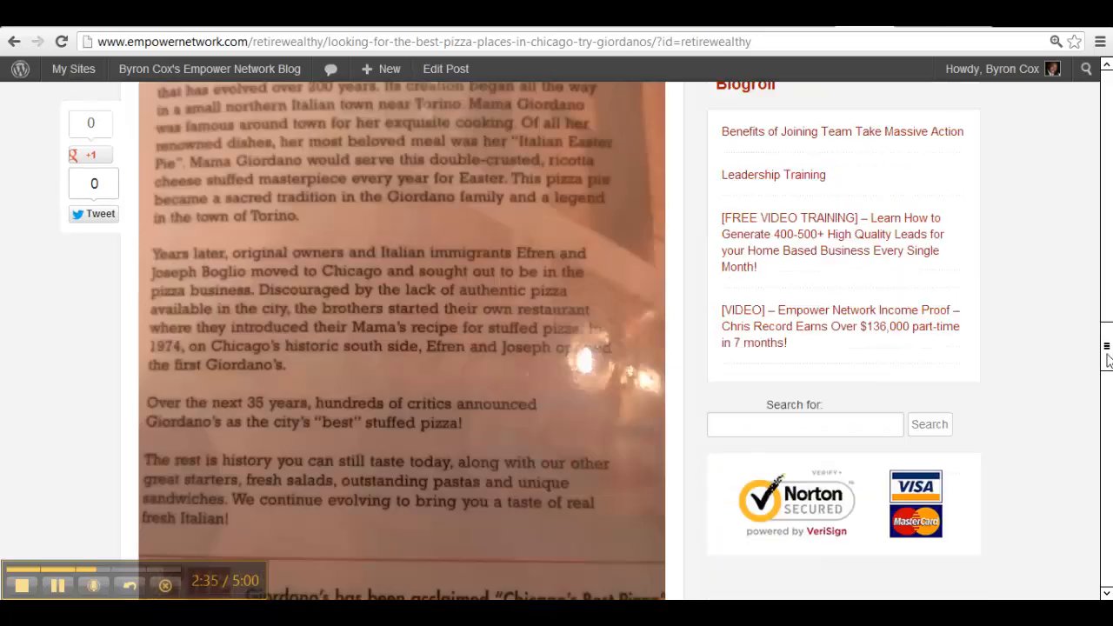
pyautogui.scroll(-3)
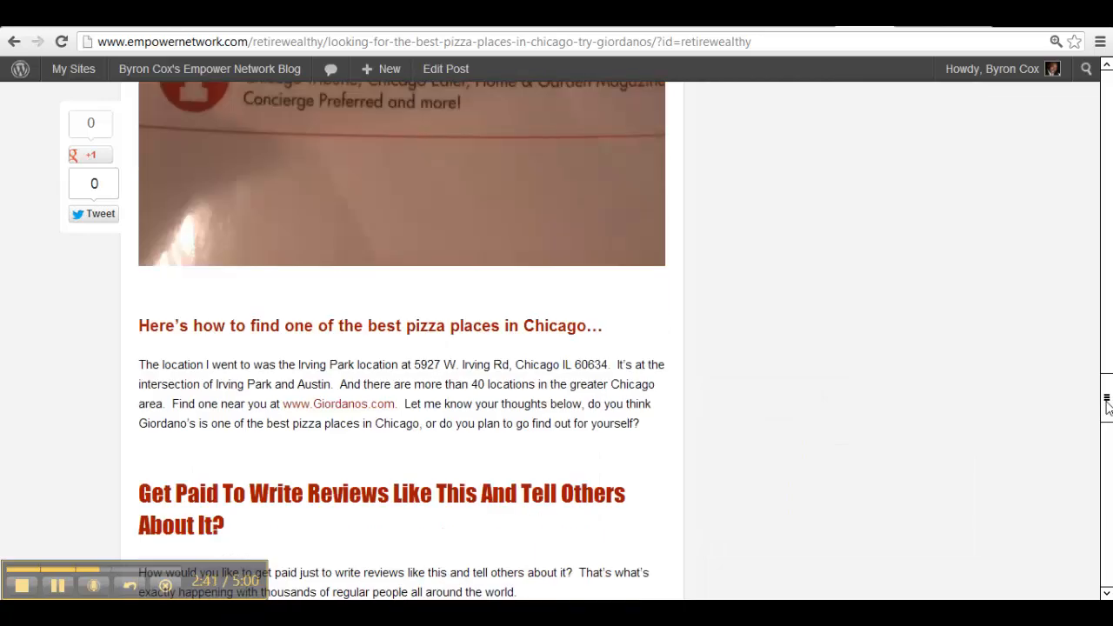
pyautogui.scroll(-3)
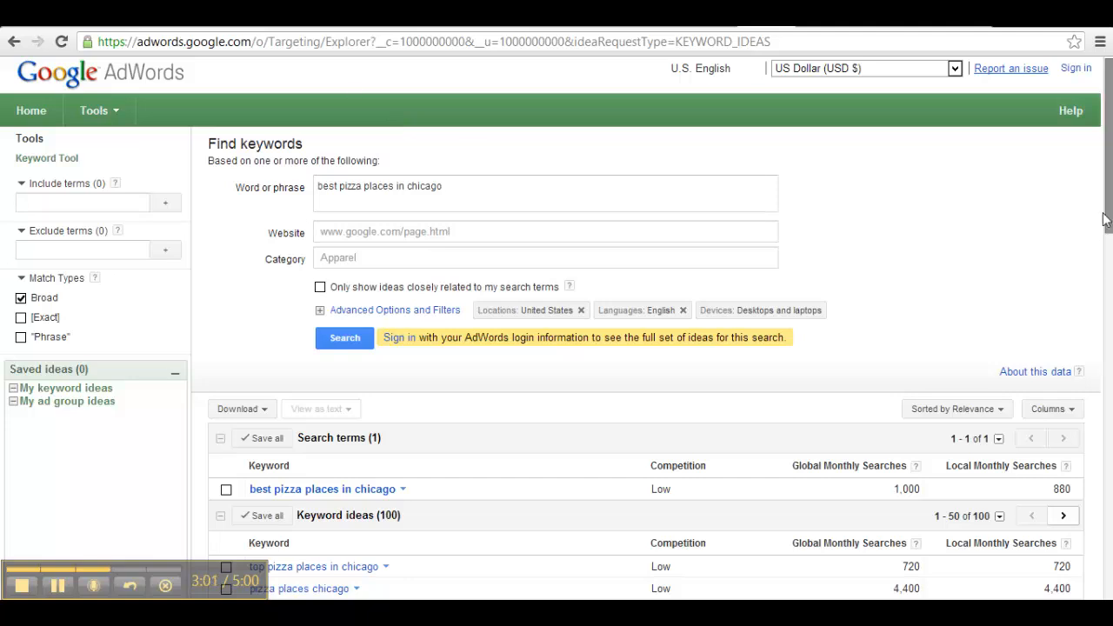
# Step: Scroll the Keyword ideas list to see Competition and Global/Local Monthly Searches for pizza keywords
pyautogui.scroll(-3)
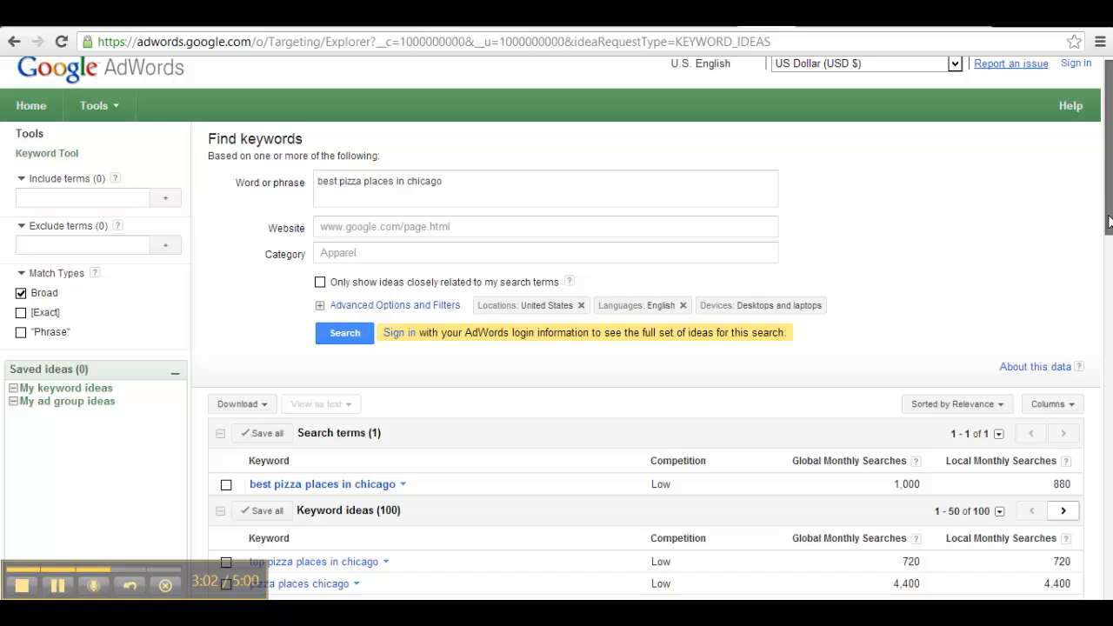
pyautogui.scroll(-3)
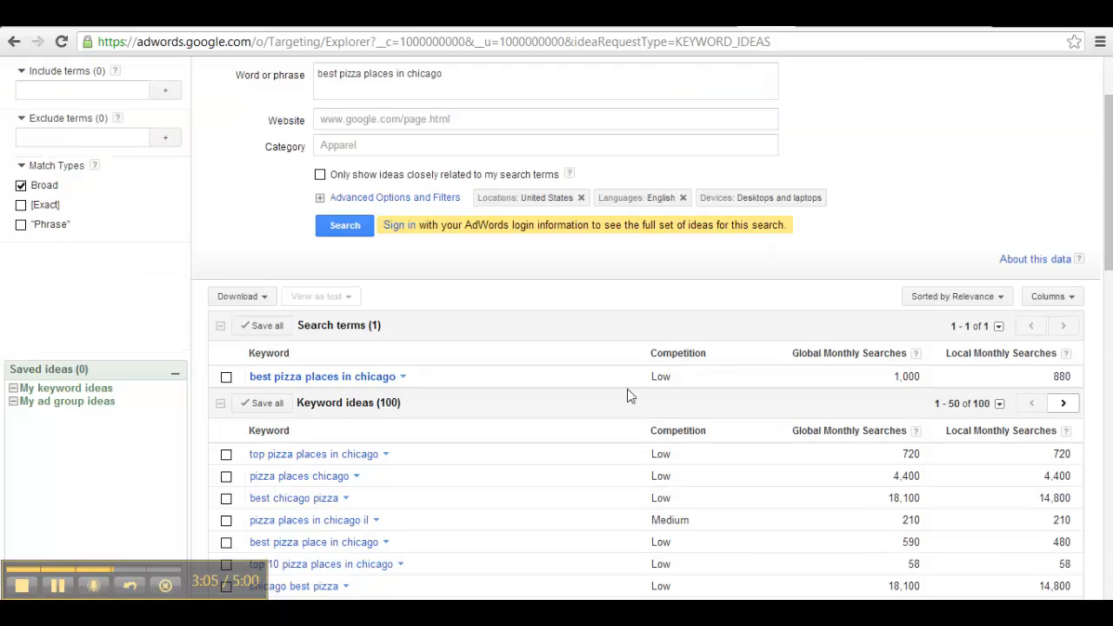
pyautogui.moveTo(703, 376)
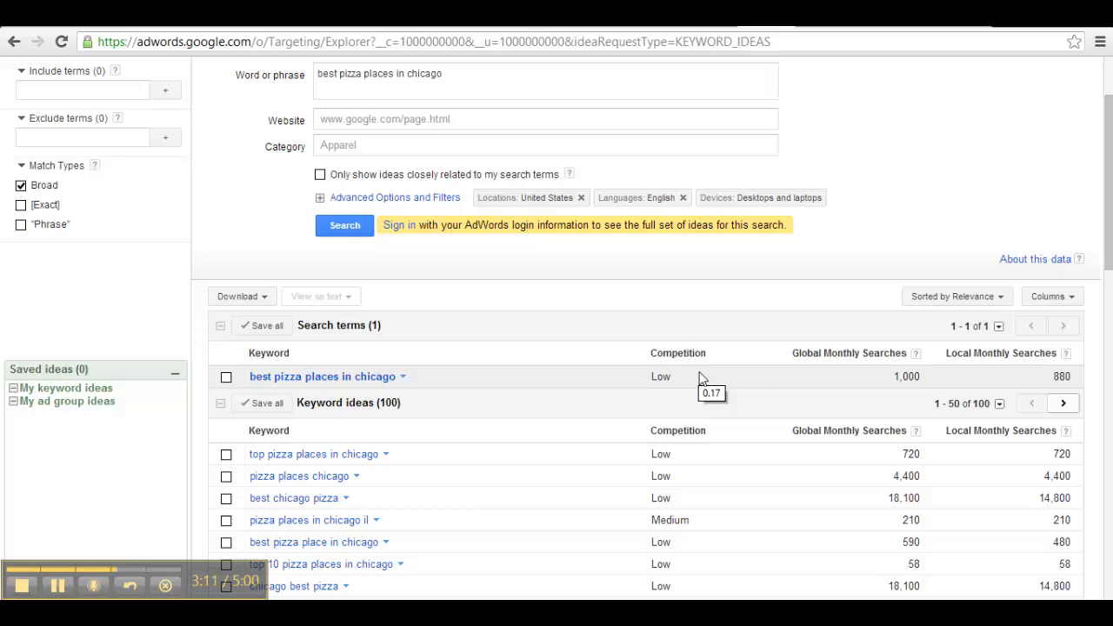
pyautogui.moveTo(763, 393)
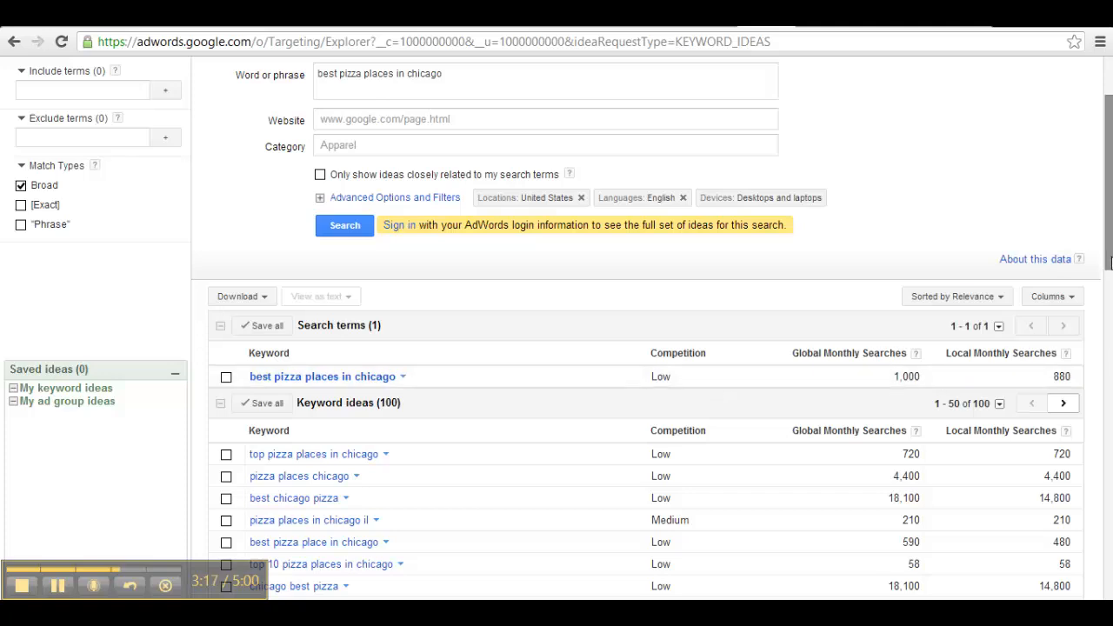
pyautogui.scroll(-3)
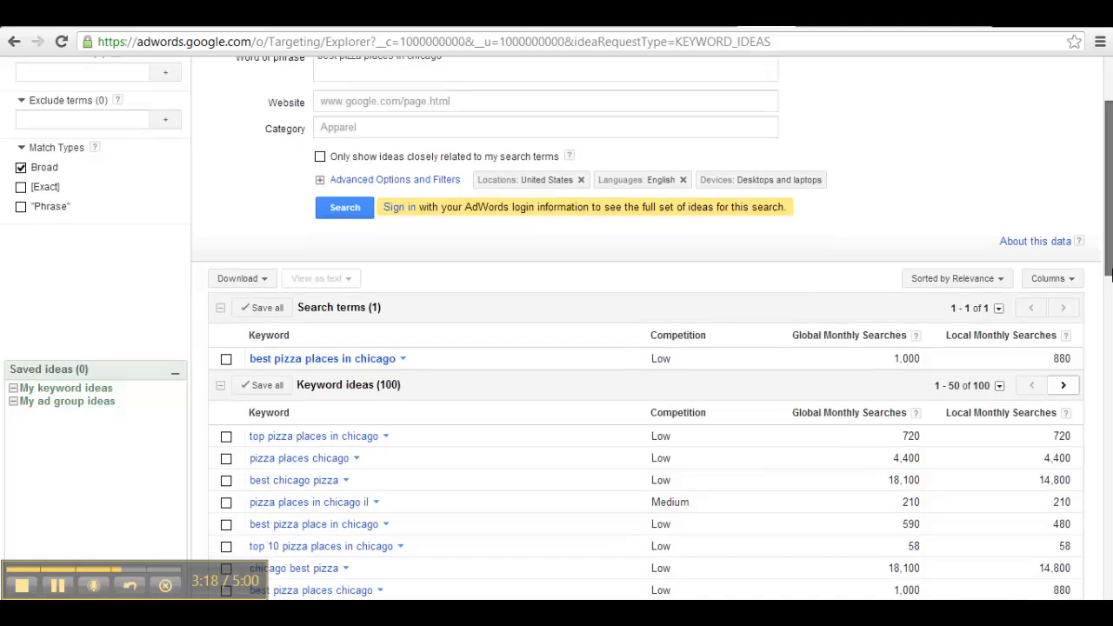
pyautogui.scroll(-3)
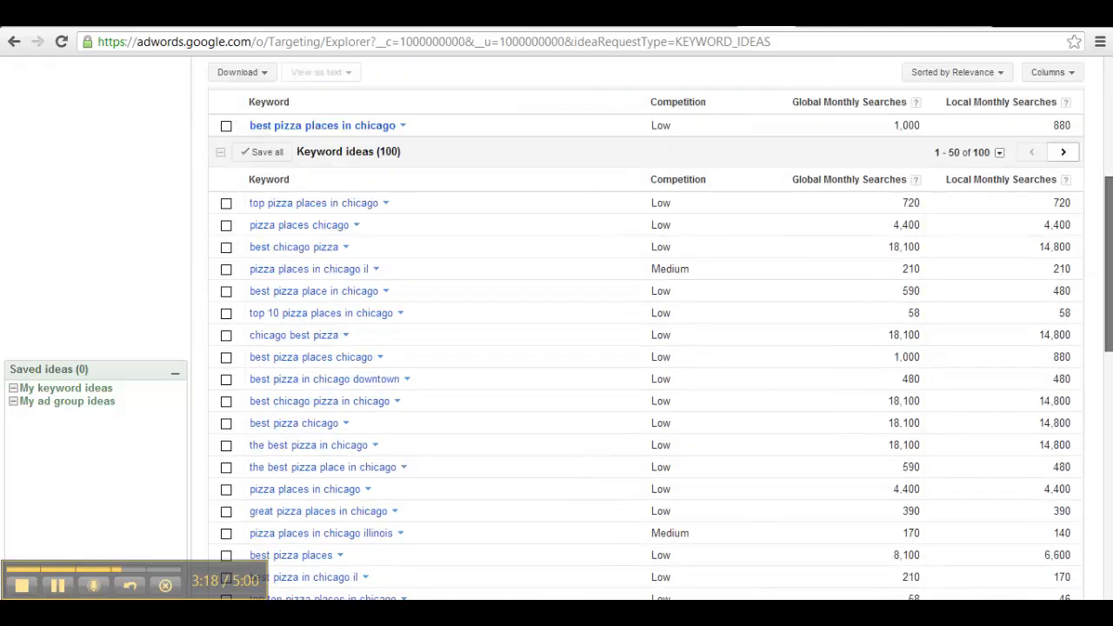
pyautogui.scroll(-3)
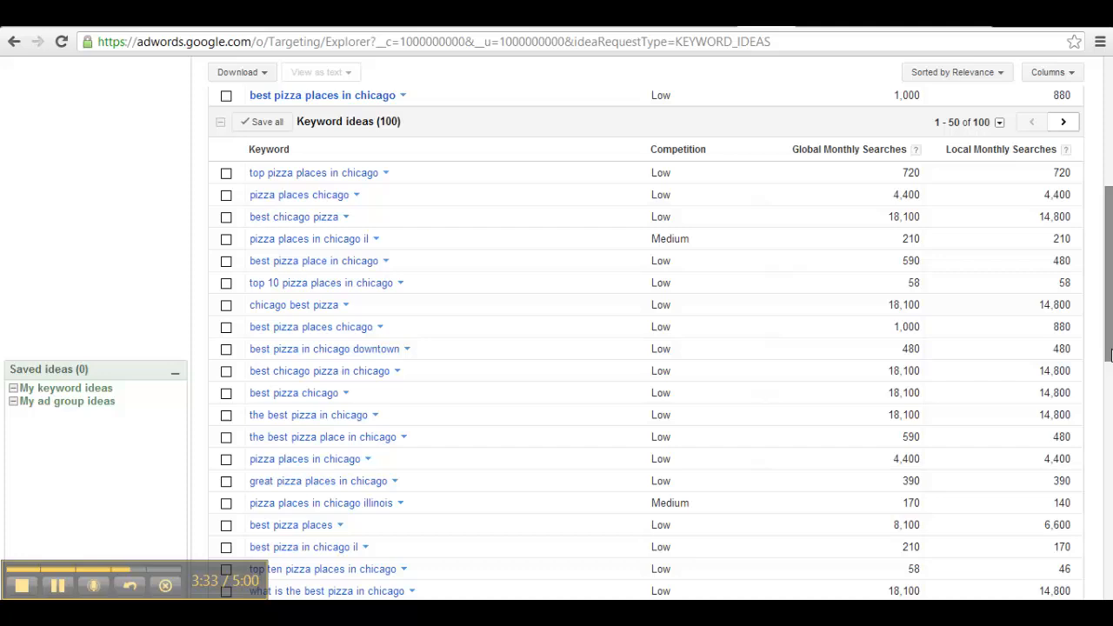
pyautogui.scroll(-3)
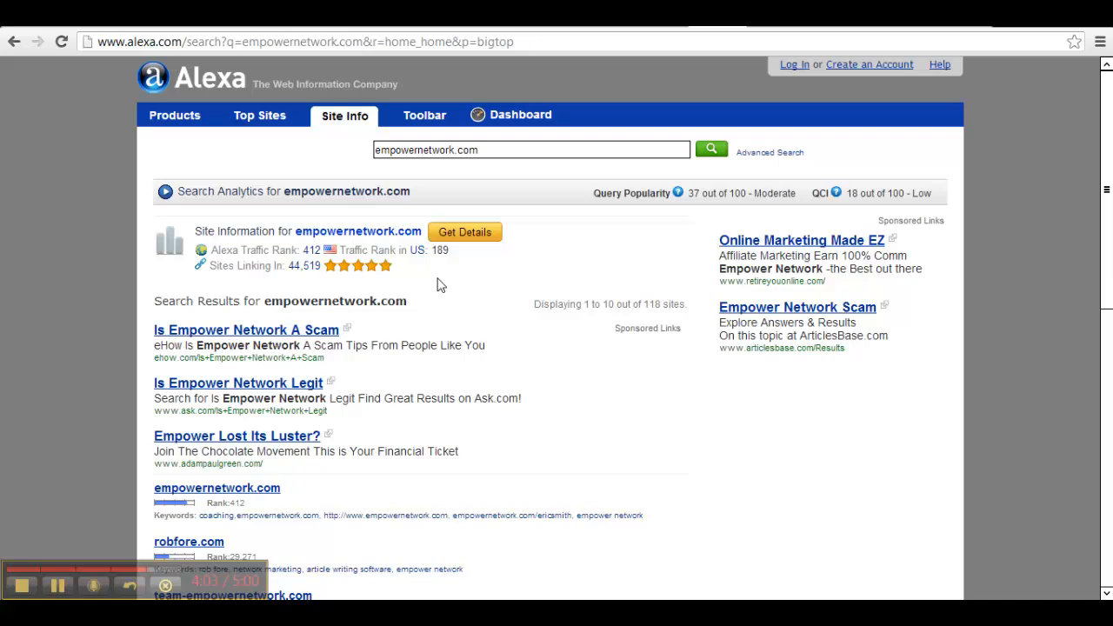
pyautogui.moveTo(466, 289)
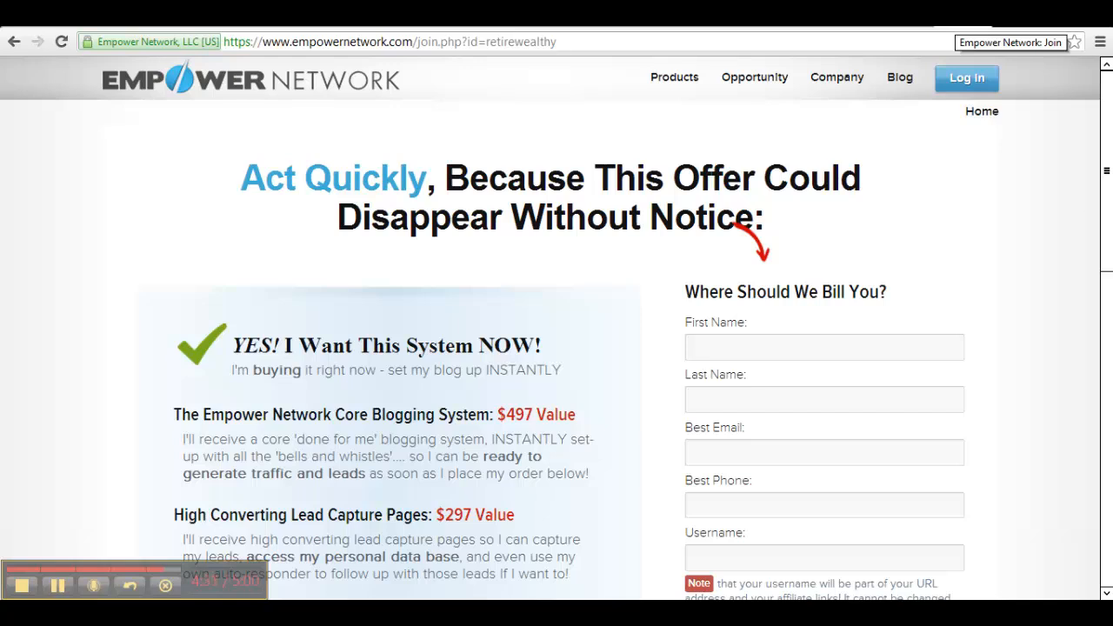
# Step: Scroll the join page past the offer items to the billing form's address, state and Country fields
pyautogui.scroll(-3)
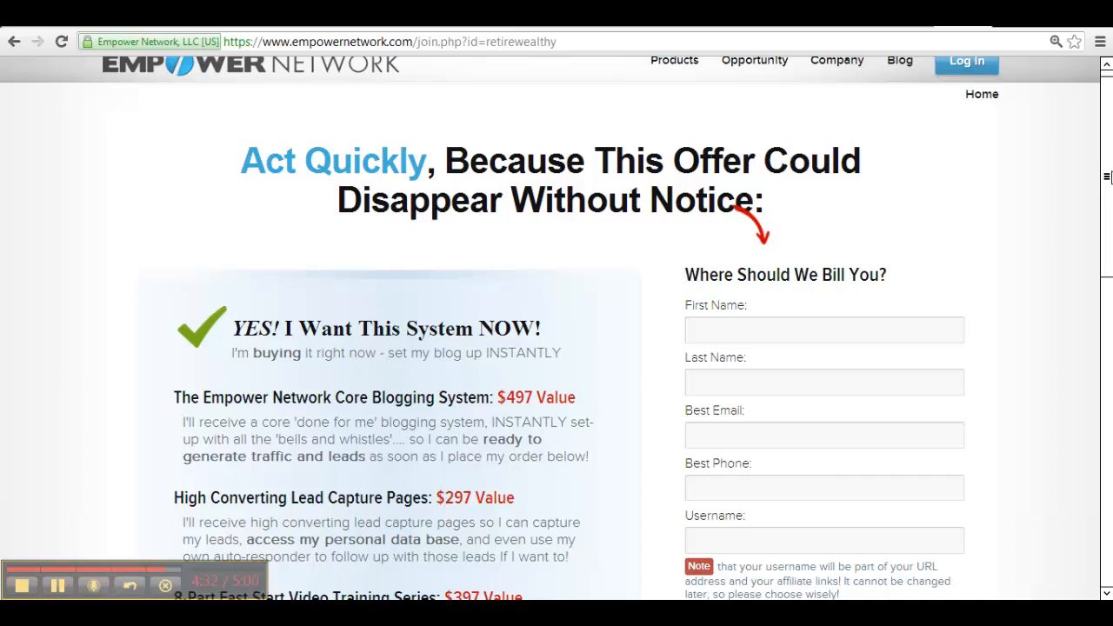
pyautogui.scroll(-3)
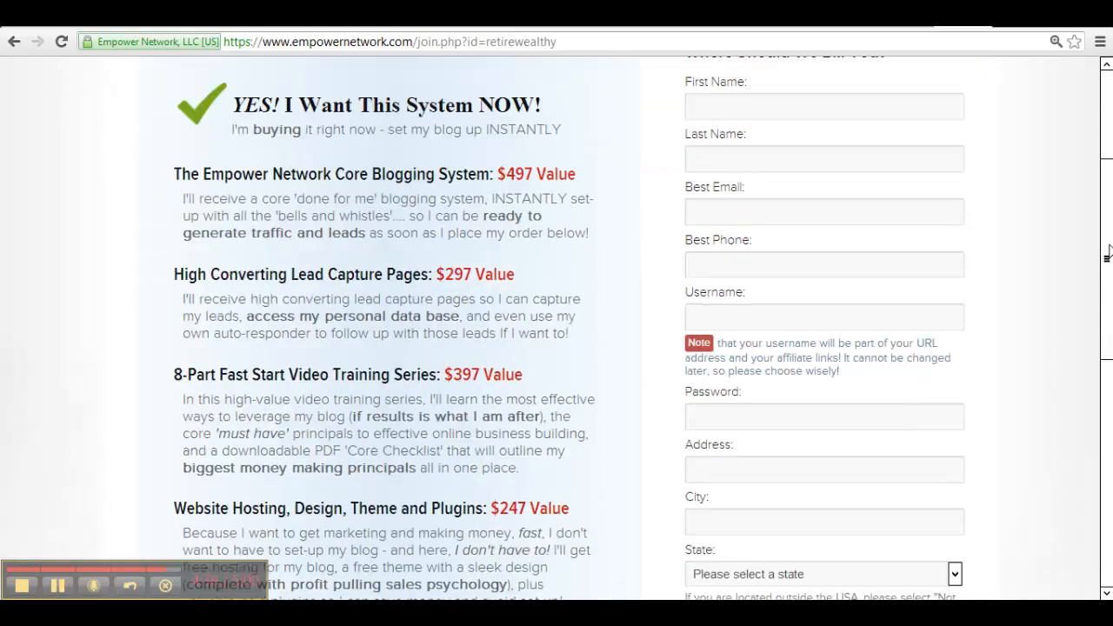
pyautogui.scroll(-3)
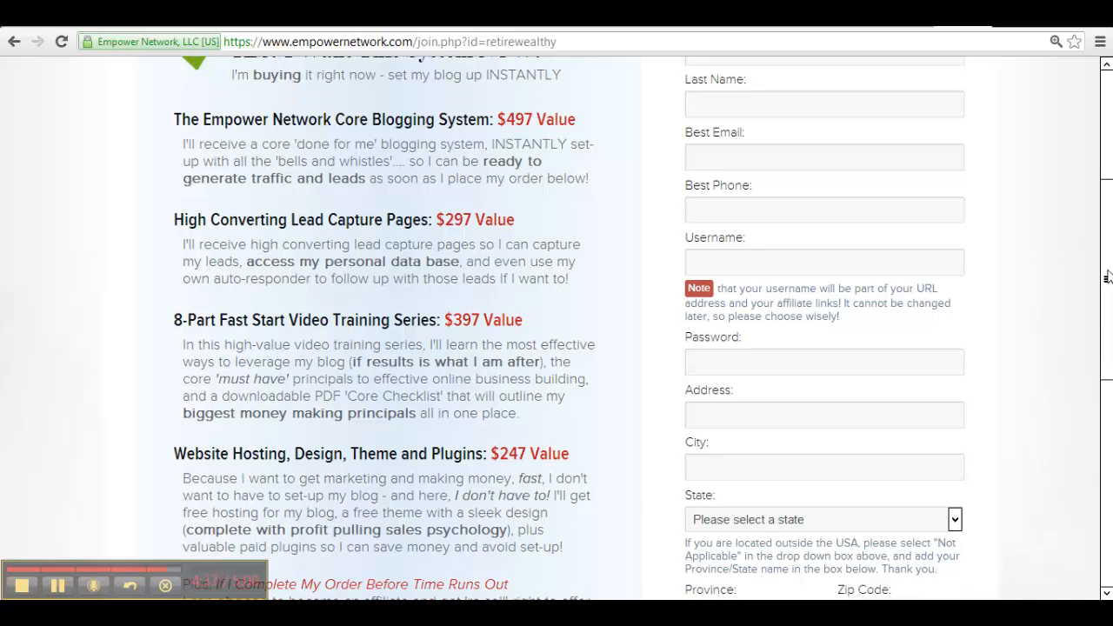
pyautogui.scroll(-3)
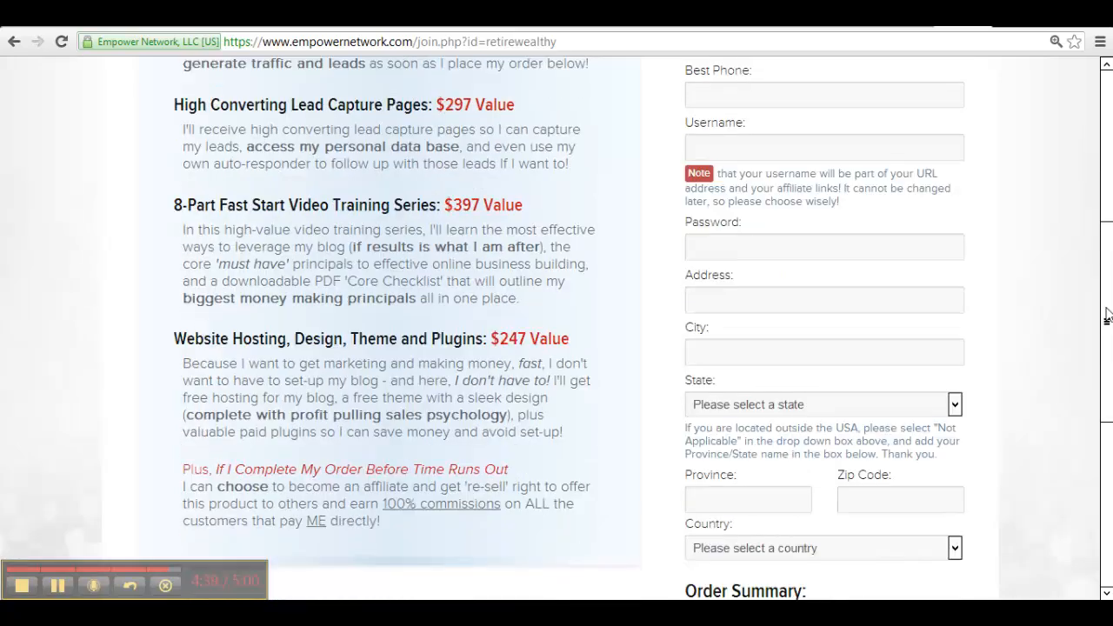